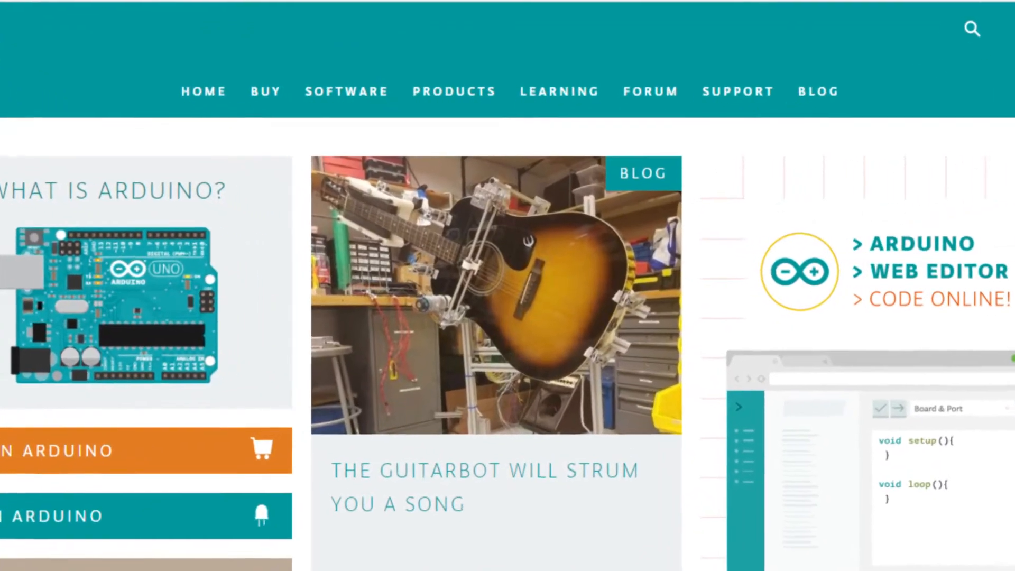
Step: Reposition the sketch window and highlight the word HIGH in the blink code
left_click(454, 91)
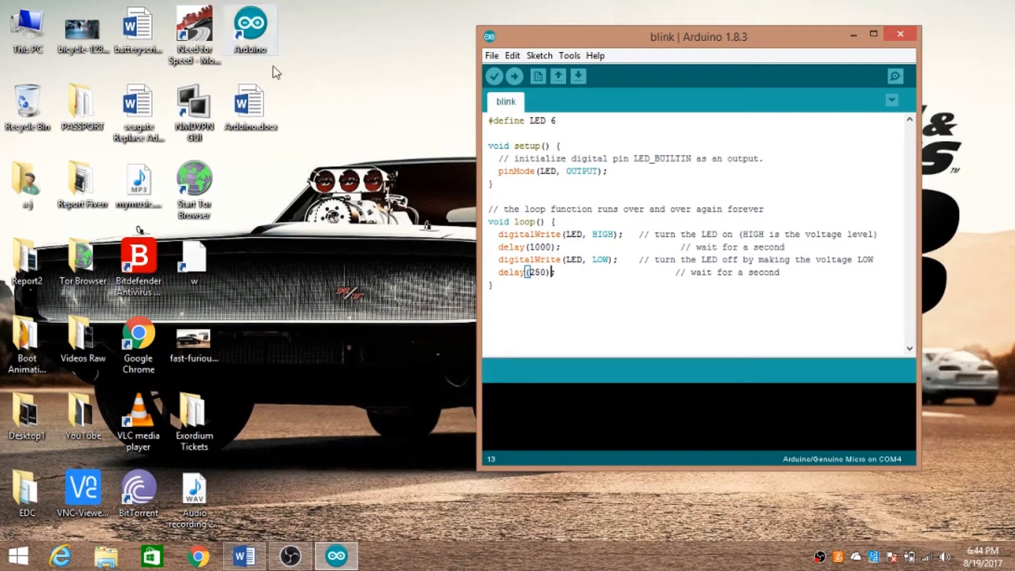
left_click_drag(697, 37, 732, 48)
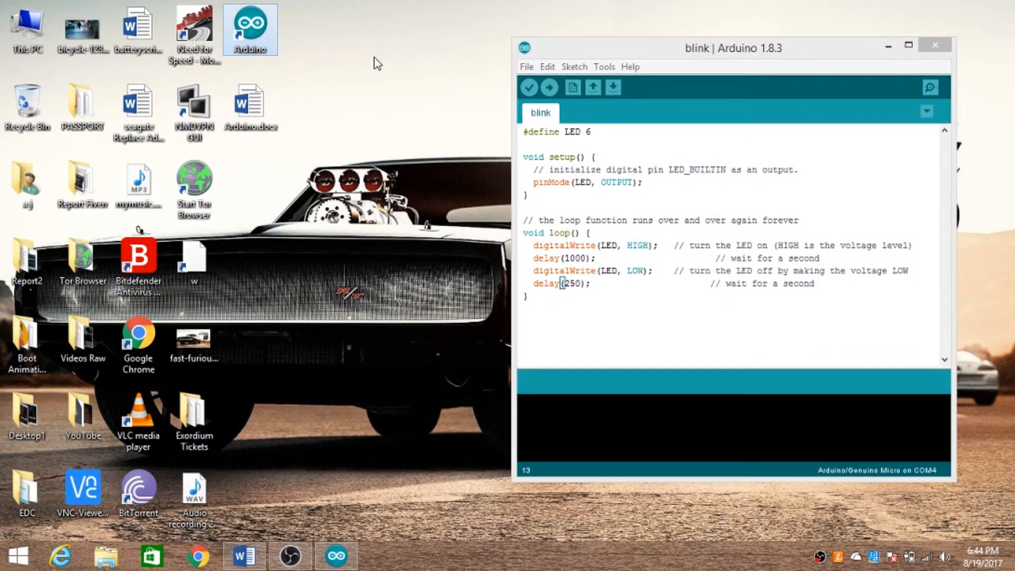
mouse_move(368, 70)
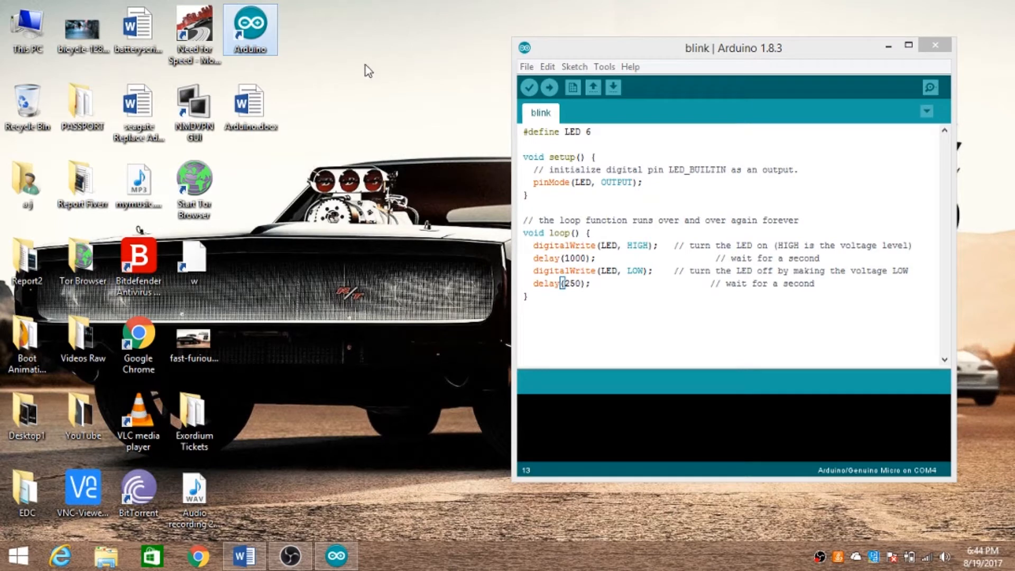
mouse_move(419, 174)
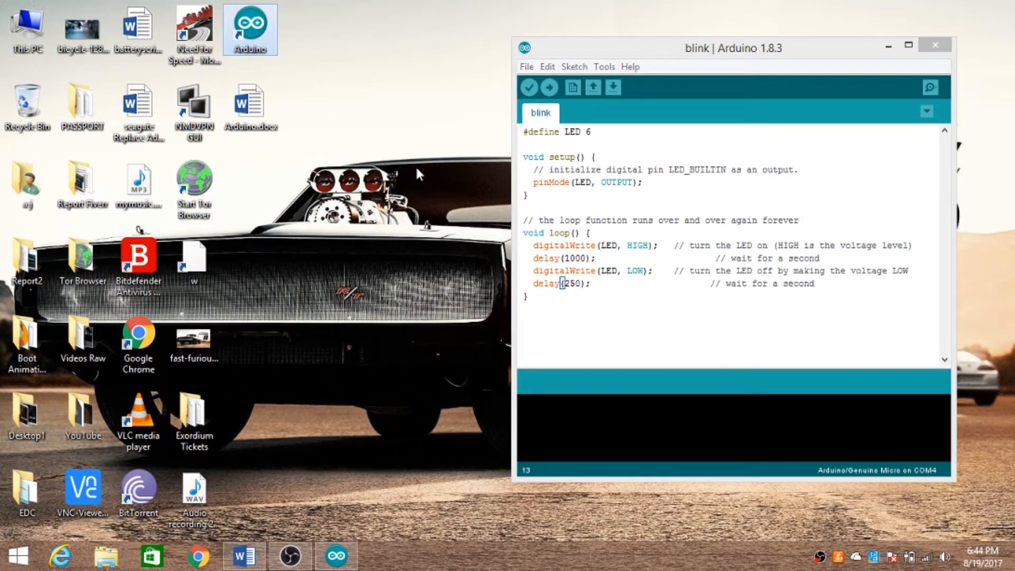
mouse_move(415, 177)
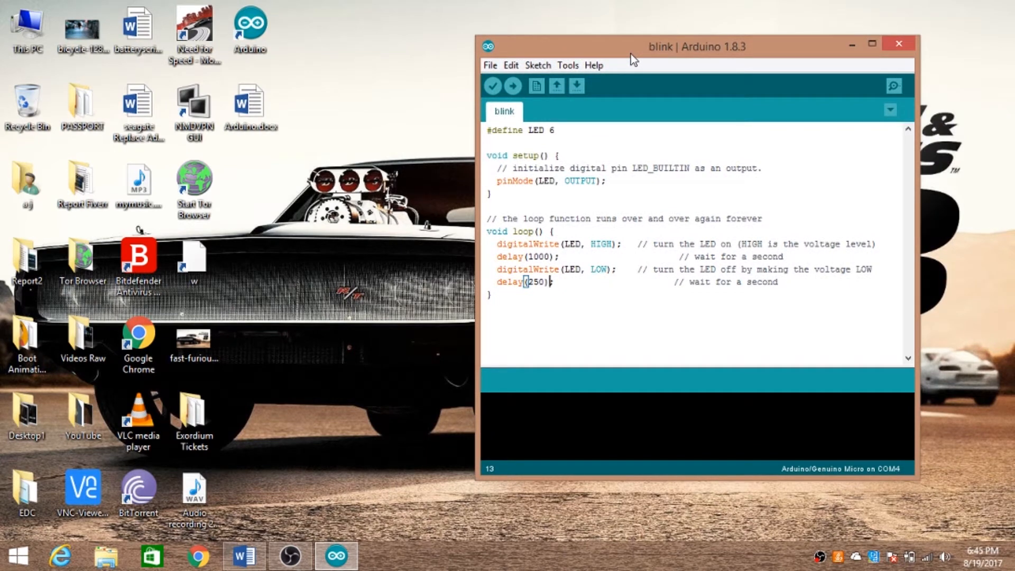
mouse_move(612, 241)
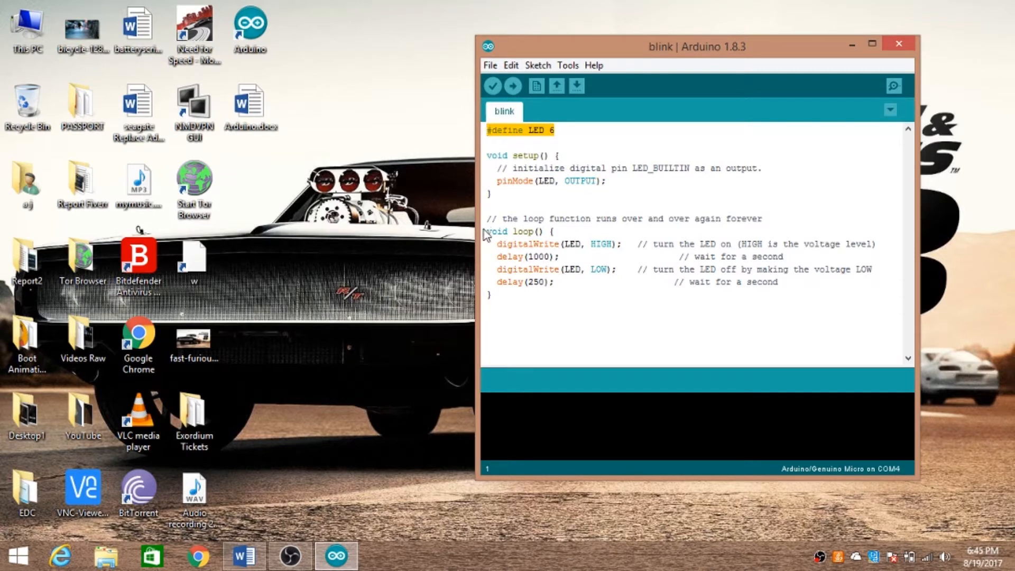
left_click(569, 245)
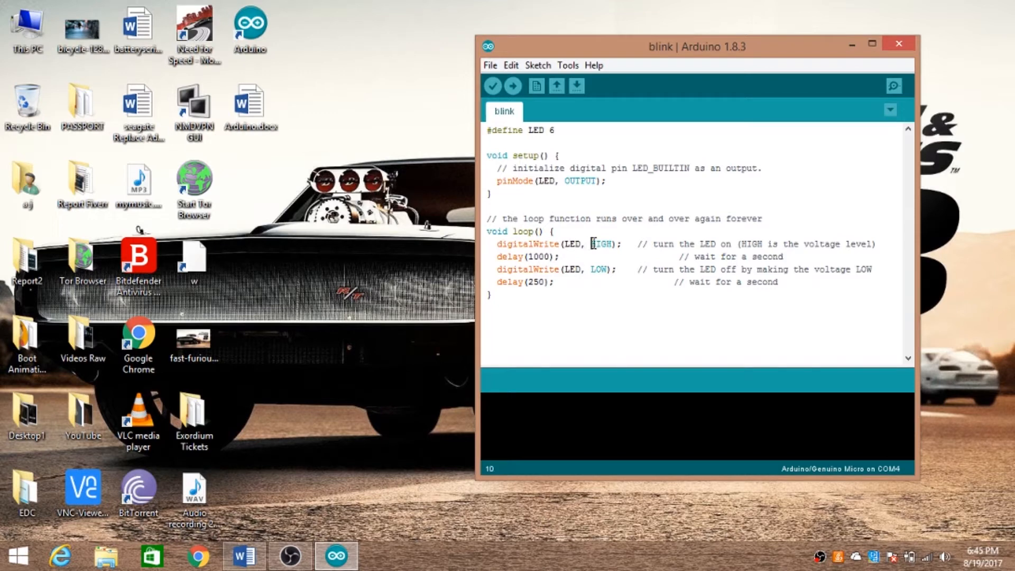
double_click(602, 244)
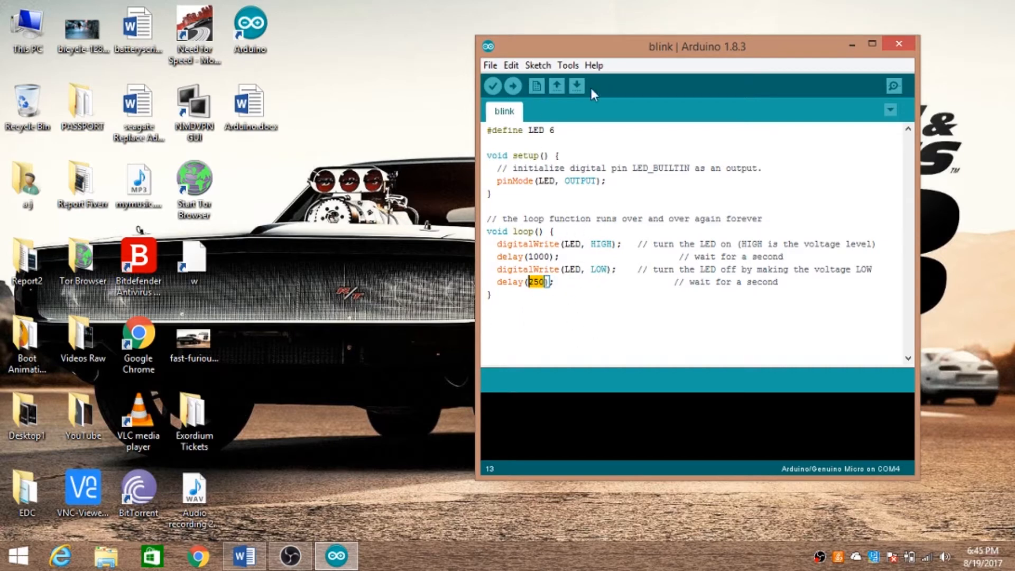
mouse_move(538, 85)
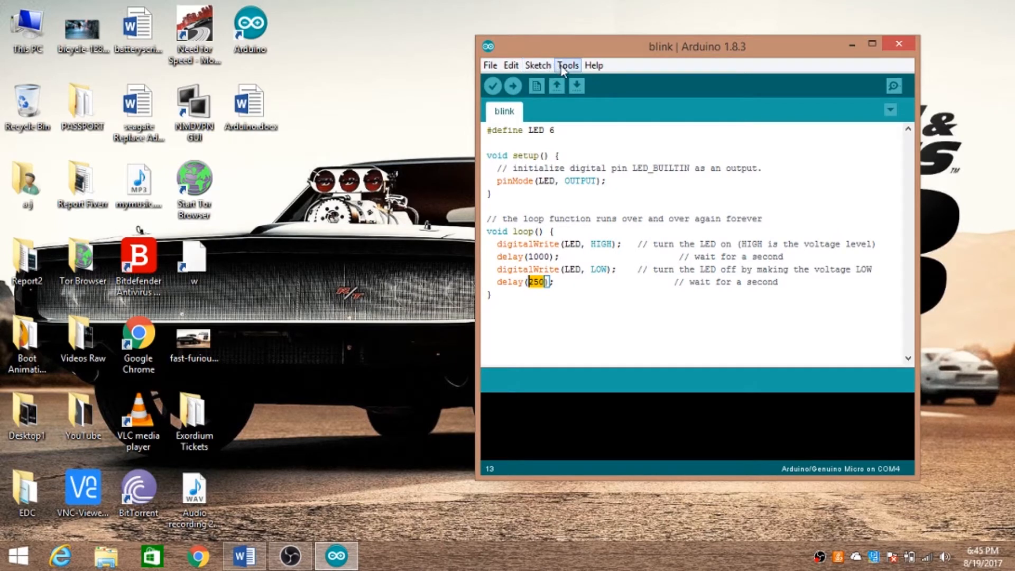
Step: Select Arduino/Genuino Micro as the target board from the Tools menu
left_click(567, 65)
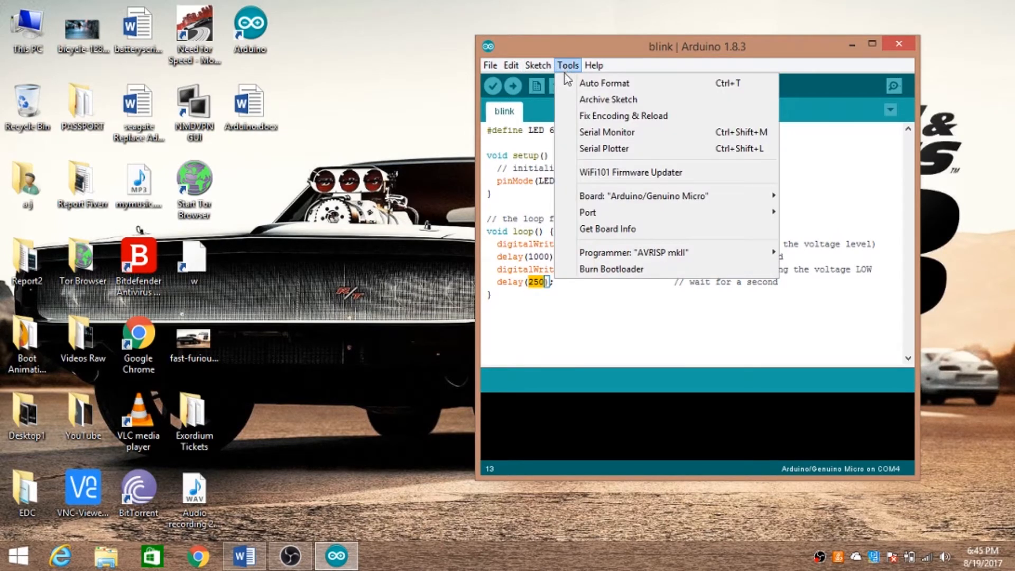
mouse_move(676, 148)
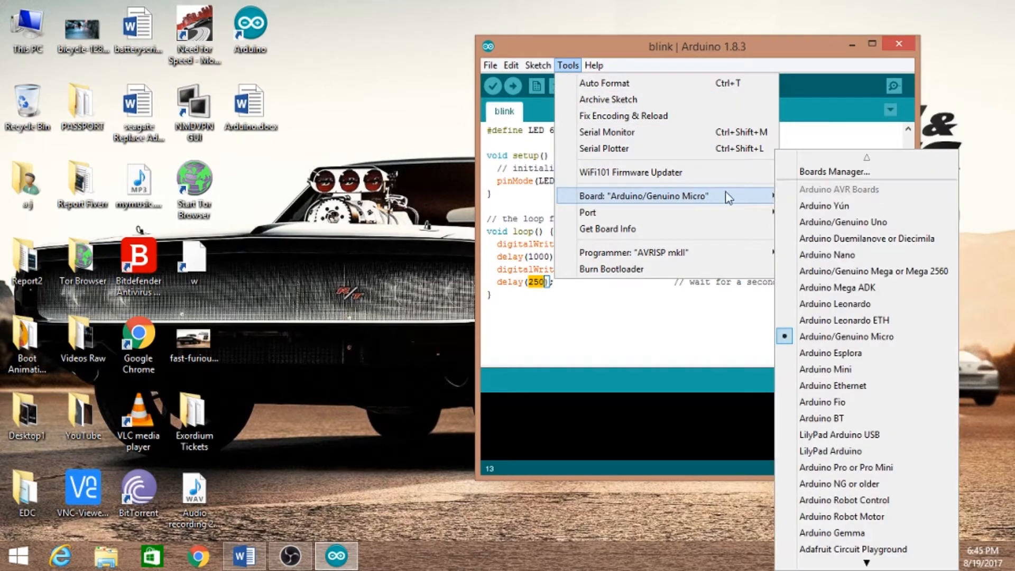
mouse_move(875, 337)
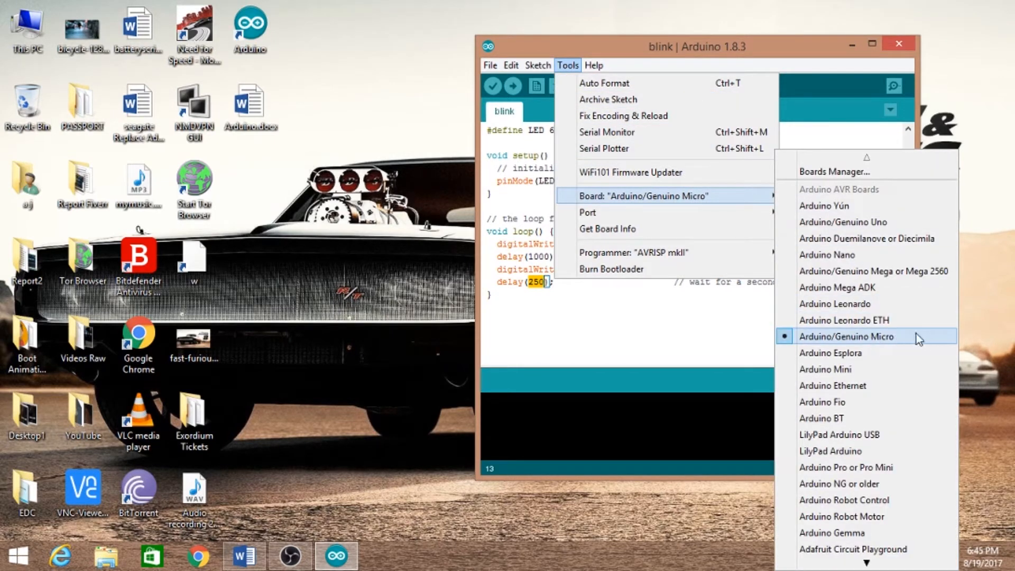
left_click(846, 336)
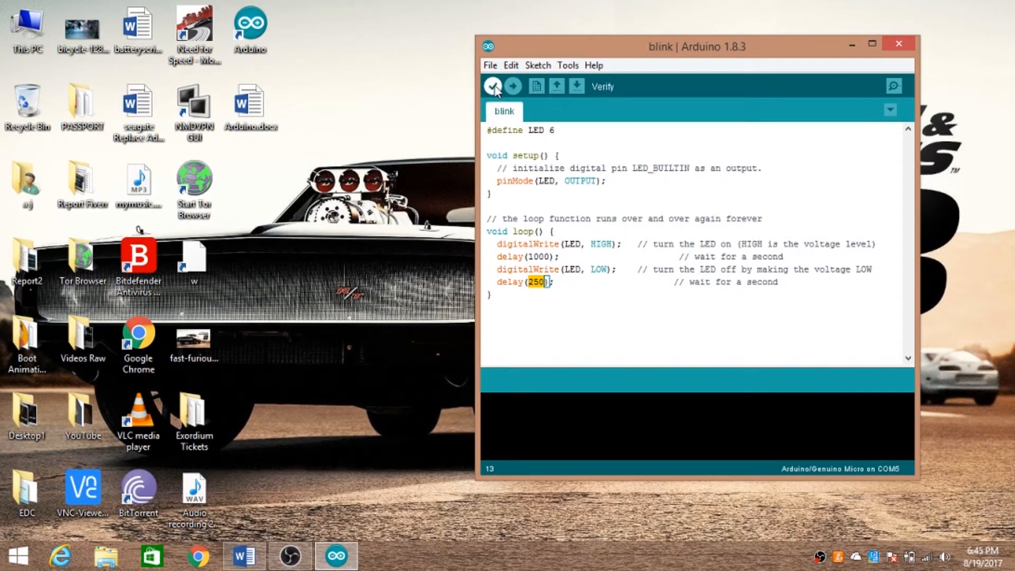
Step: Verify the blink sketch so it compiles using 4130 bytes of program storage
left_click(492, 85)
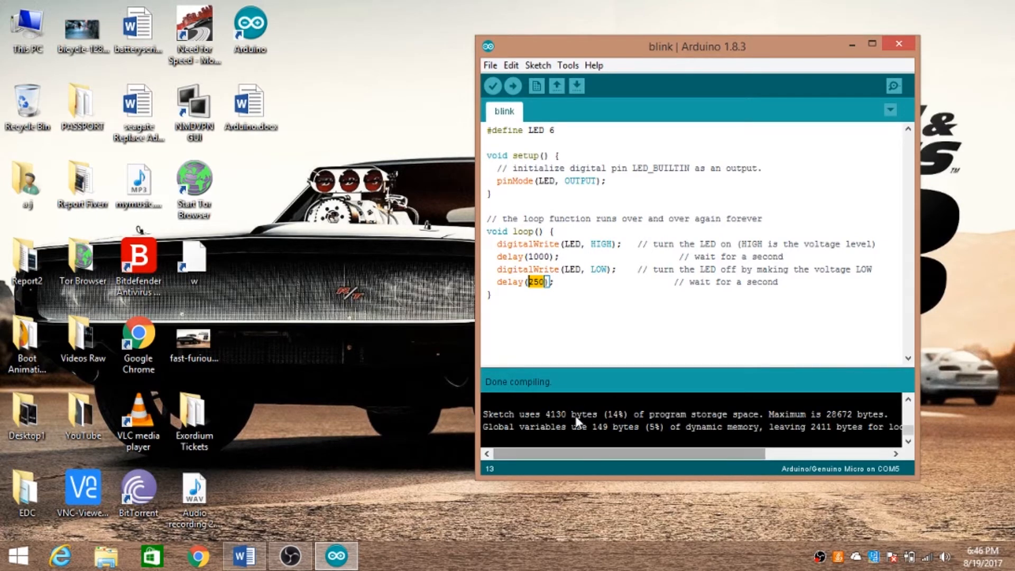
mouse_move(525, 424)
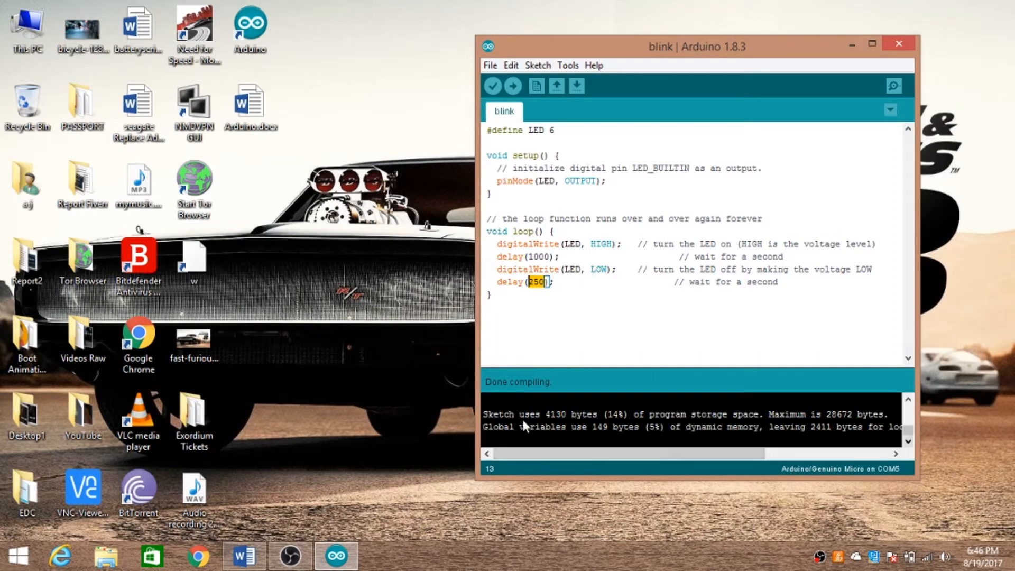
mouse_move(719, 211)
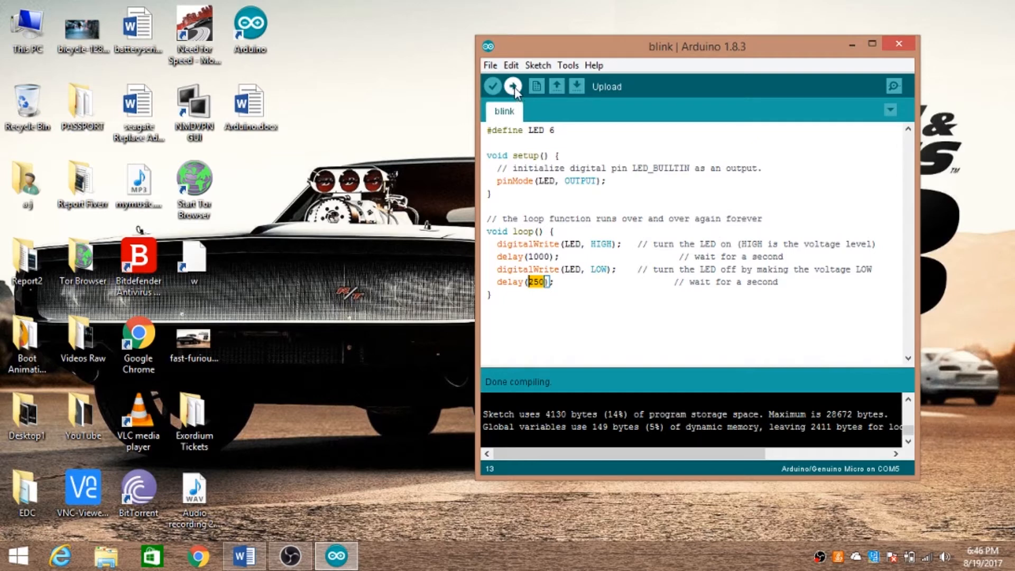
Step: Upload the compiled blink sketch to the Arduino/Genuino Micro board
left_click(514, 85)
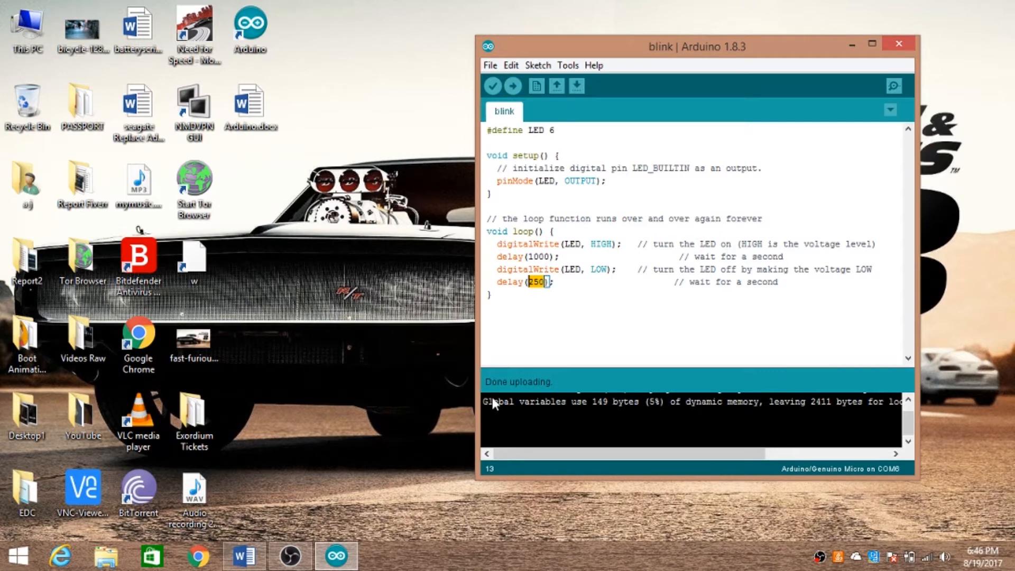
mouse_move(561, 393)
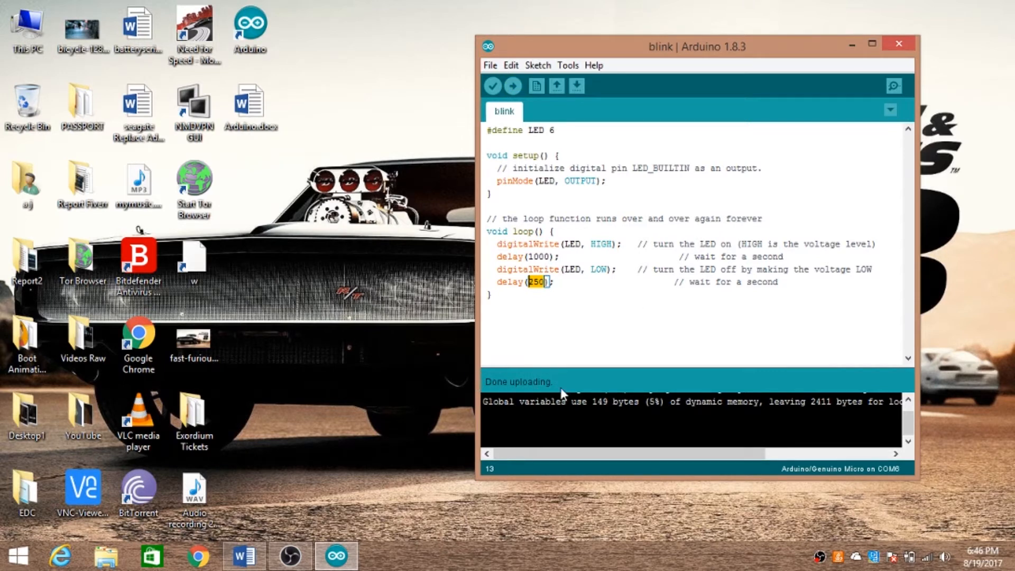
mouse_move(560, 390)
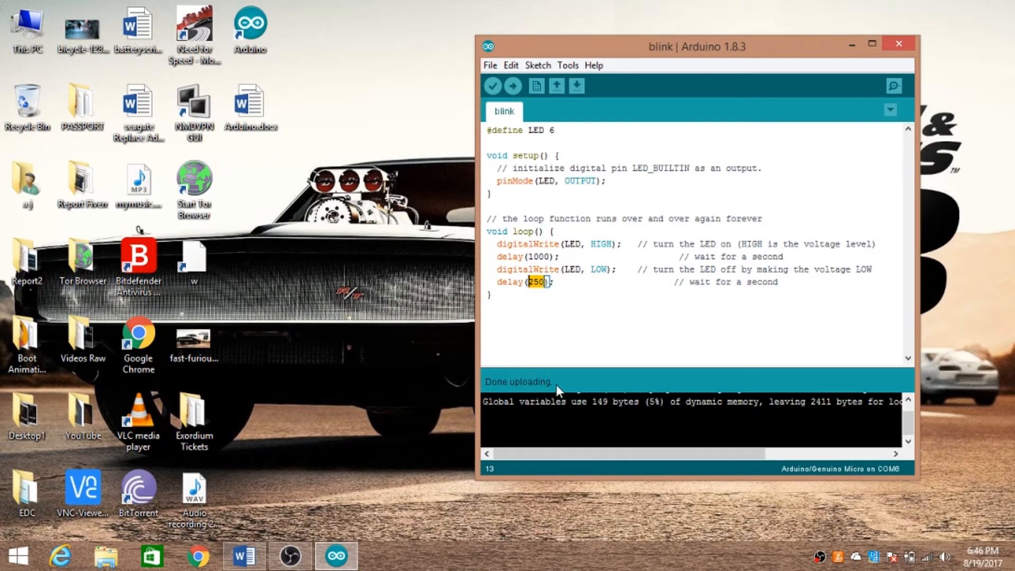